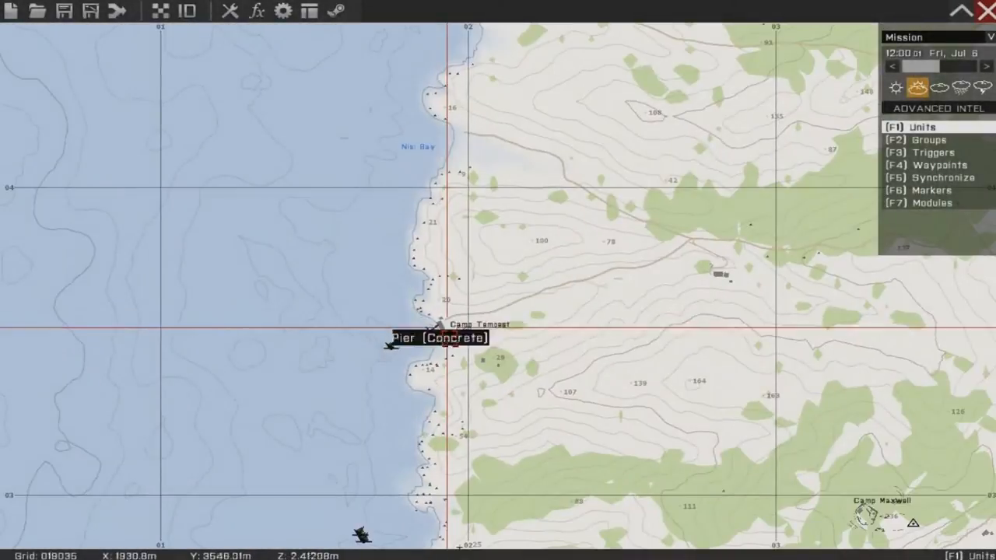
Place a trigger beside Camp Tempest, activated by Anybody, running the looping underwater-status hint script.
scroll("up", 3)
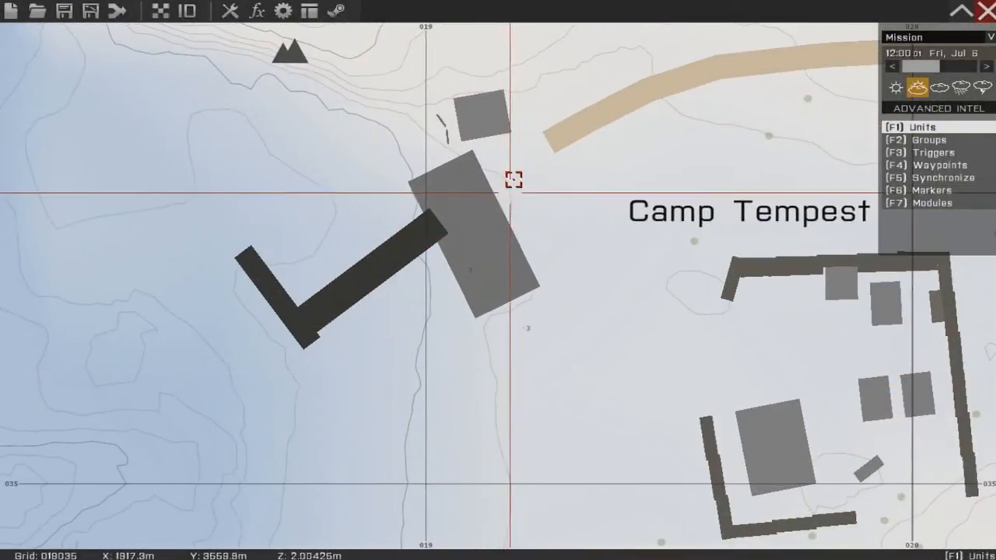
left_click(514, 180)
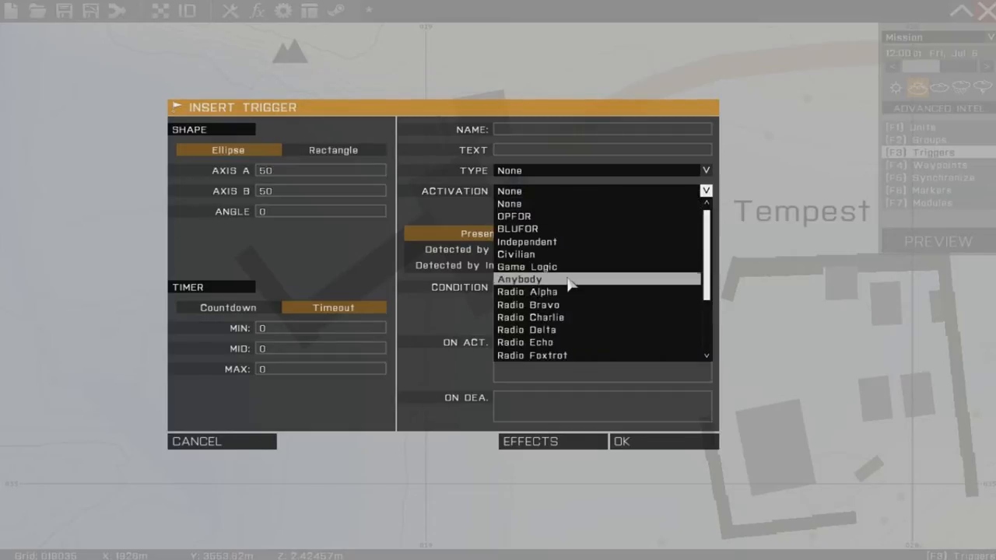
left_click(518, 277)
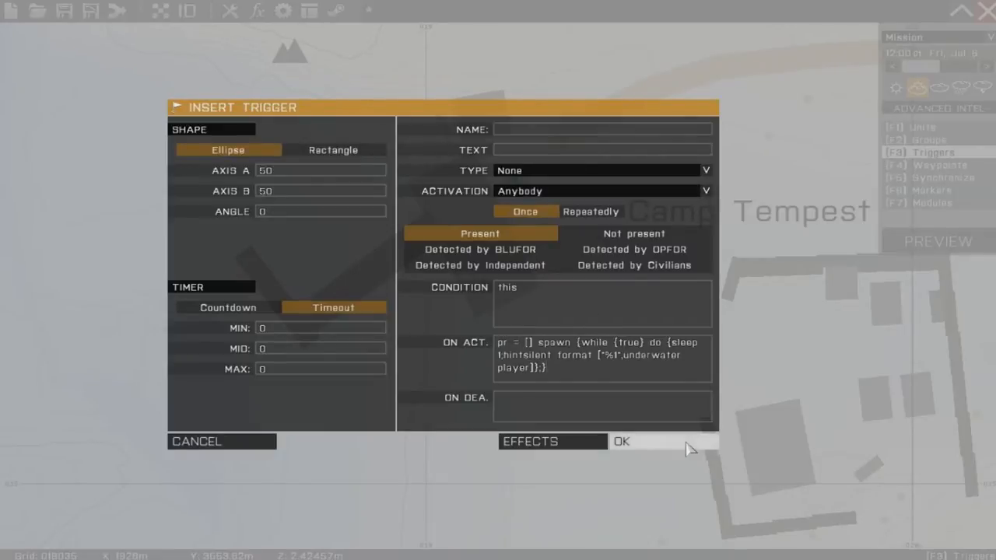
left_click(622, 441)
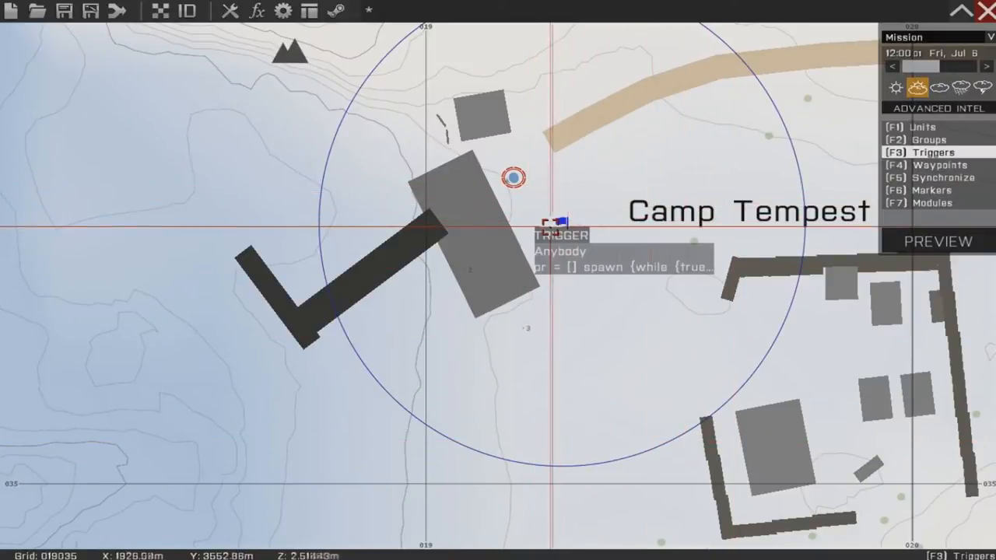
Change the trigger's hintSilent format string to "Are you under water? \n%1".
double_click(552, 225)
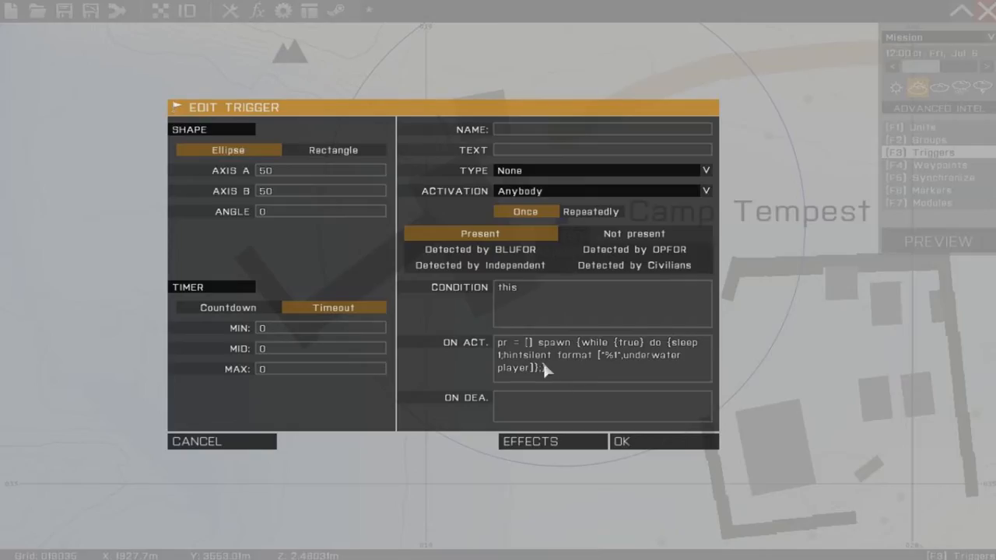
mouse_move(658, 342)
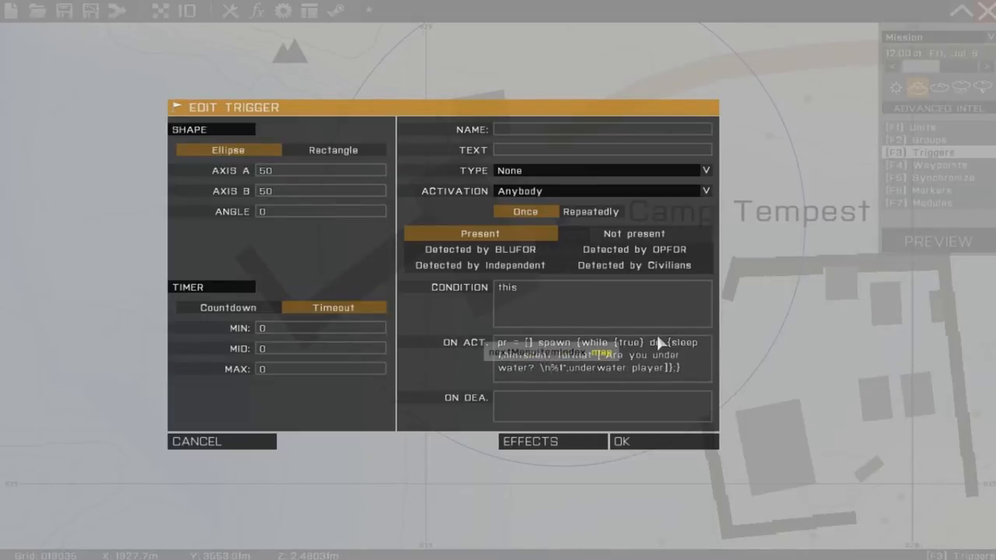
left_click(621, 441)
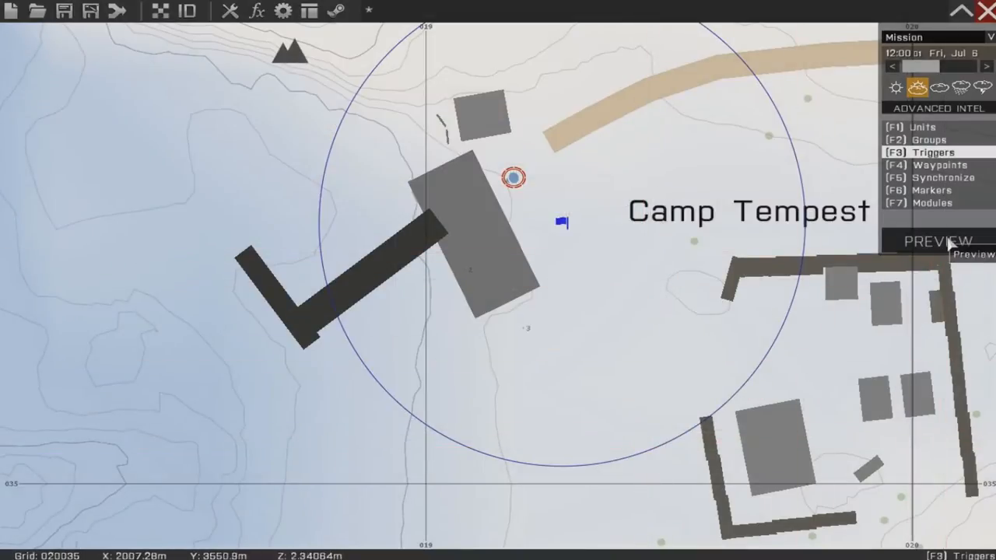
Preview the mission to test the underwater hint trigger, then return to the editor.
left_click(937, 241)
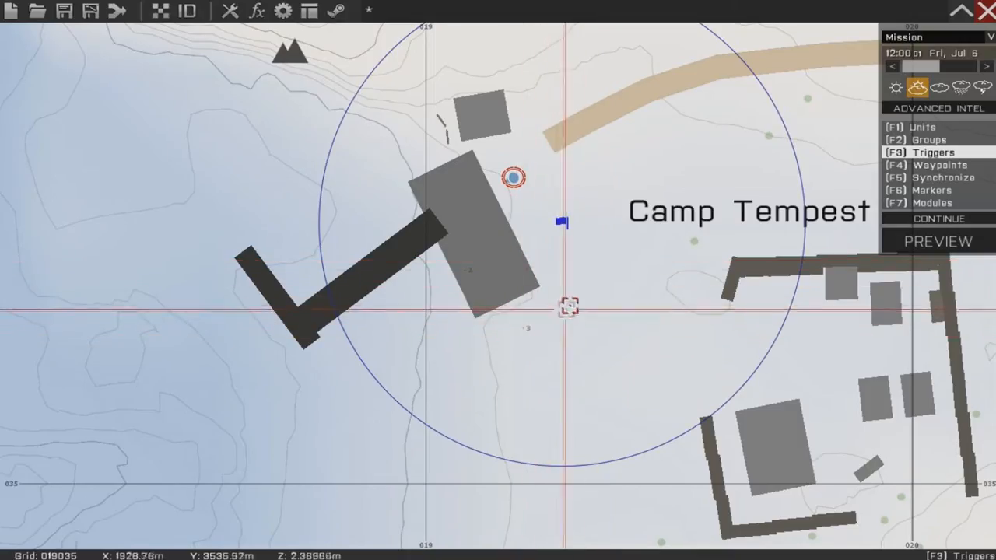
mouse_move(560, 221)
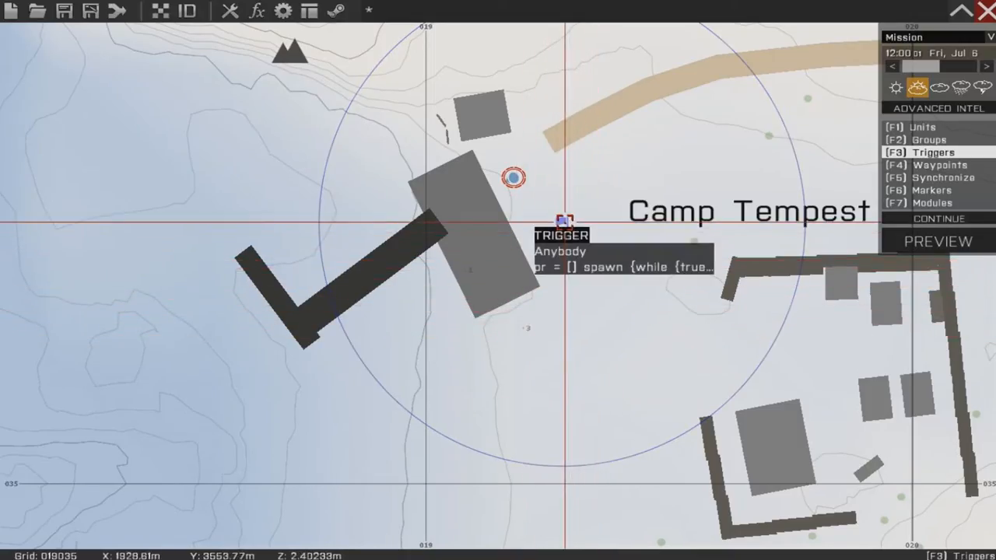
Reopen the trigger and set its condition to "getposASLW player select 2 > -1.72".
double_click(564, 222)
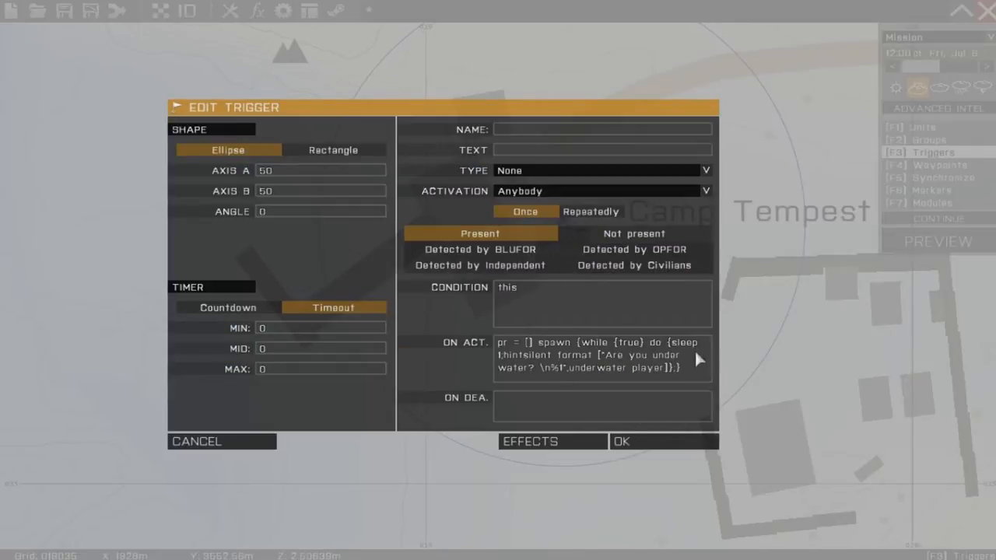
triple_click(599, 354)
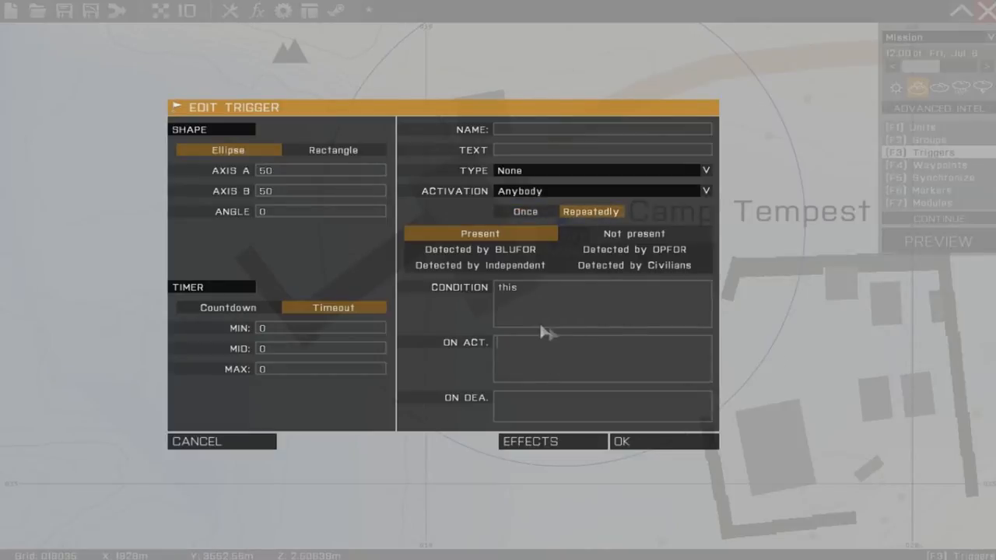
double_click(507, 287)
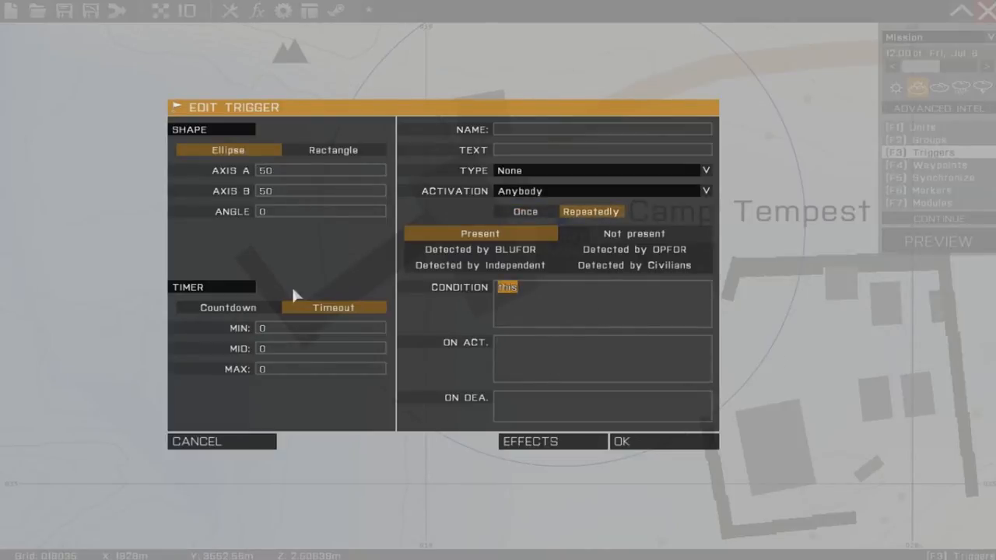
type("getpos")
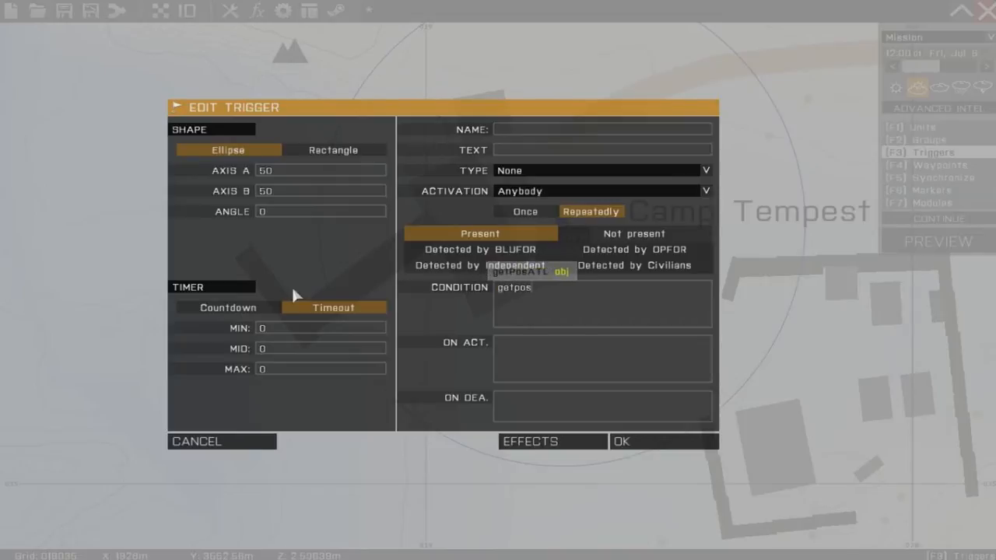
type("A")
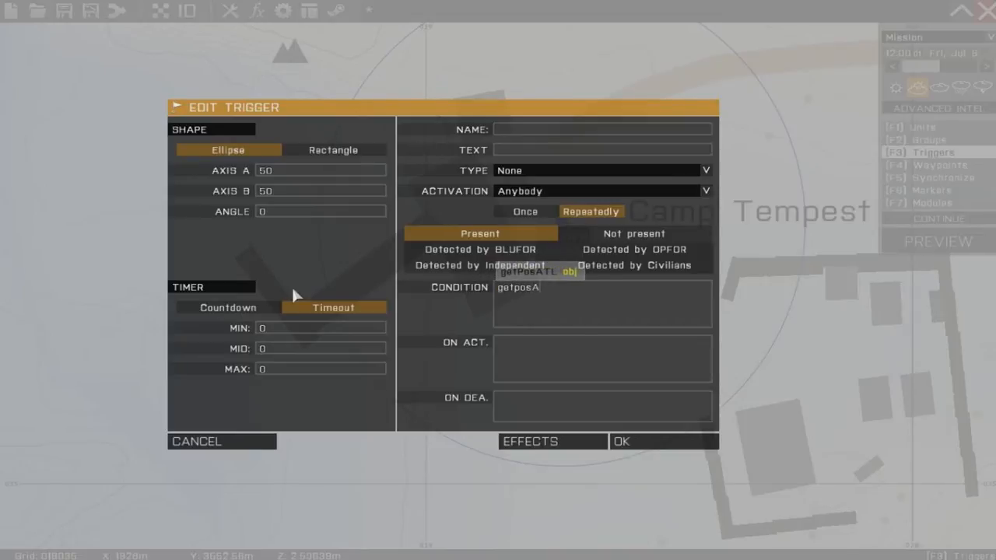
type("SLW")
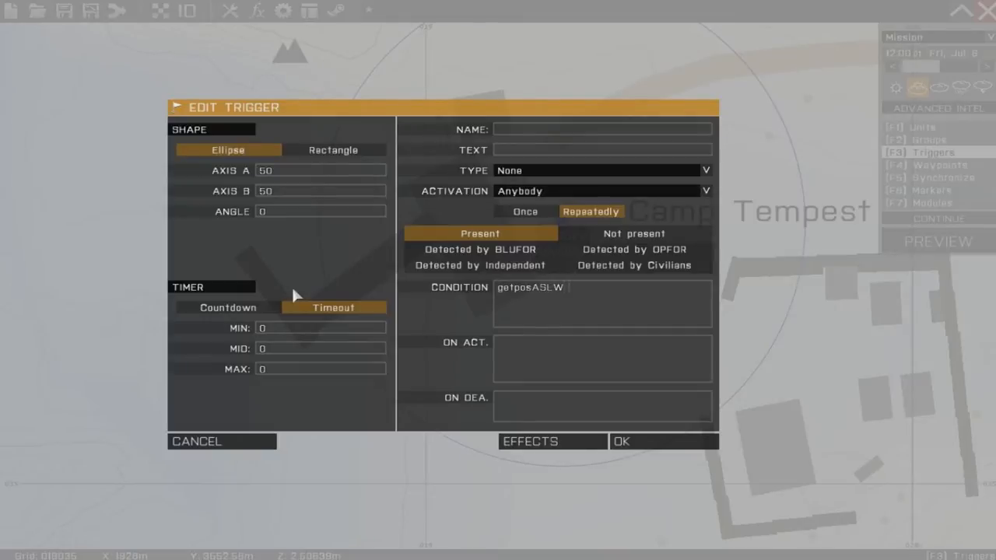
type("player select 2 <")
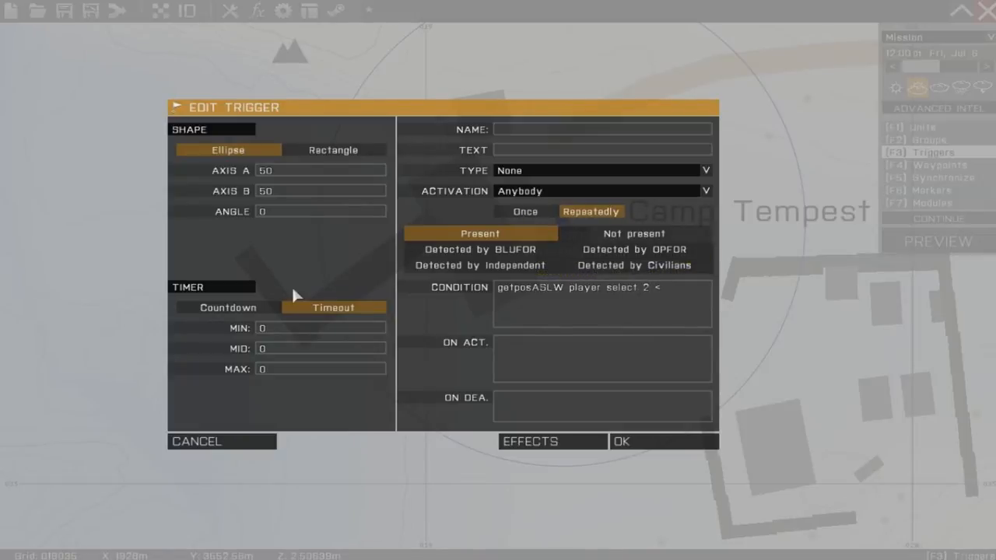
type("1.")
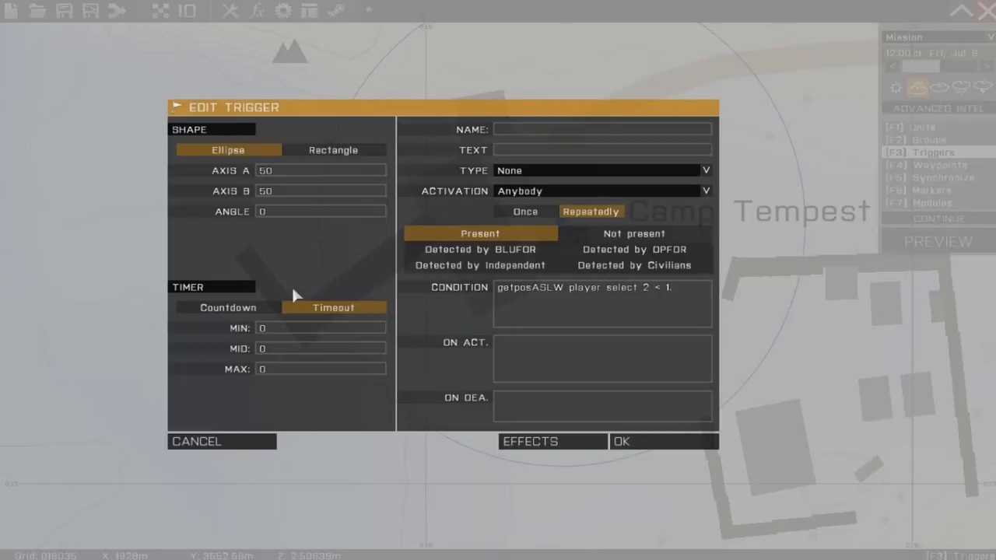
key("BackSpace")
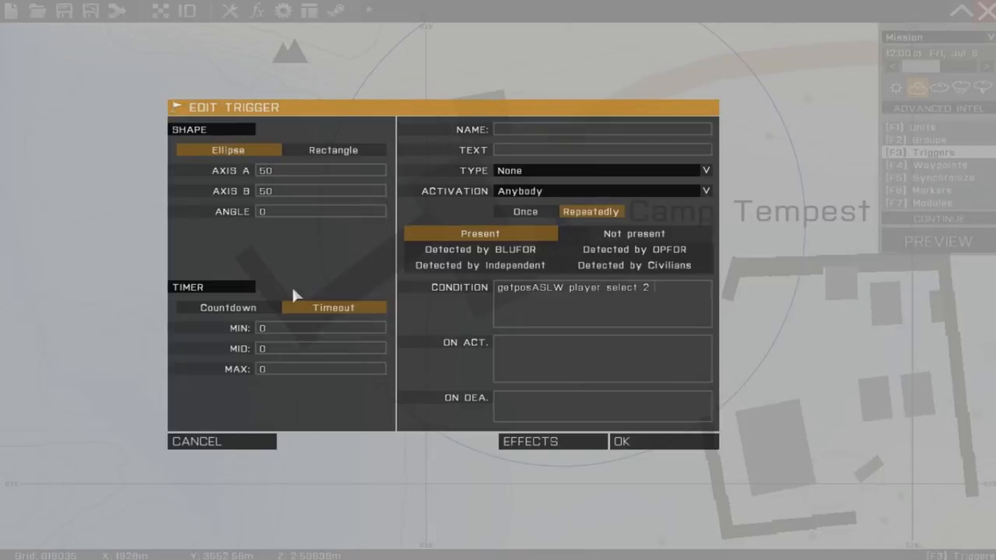
type(">")
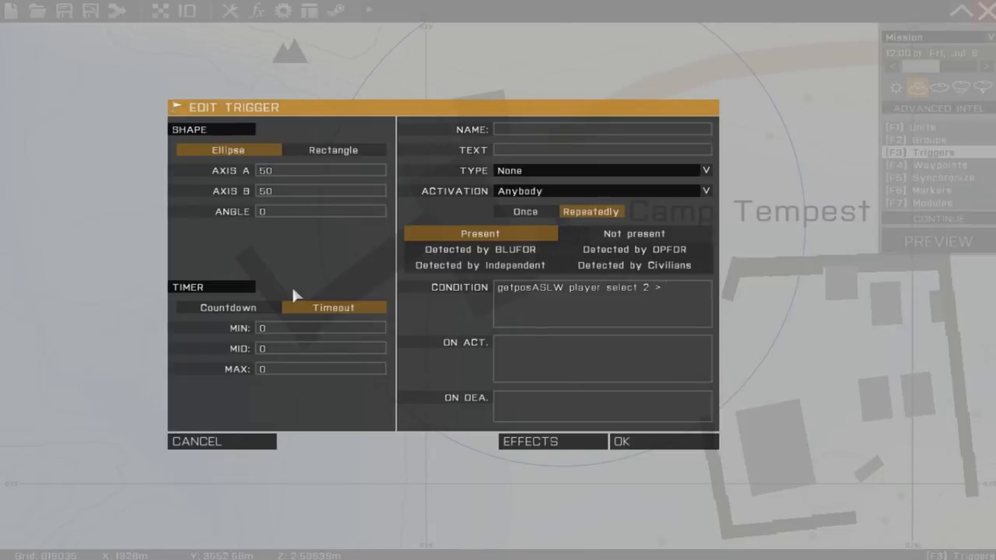
type("-1.7")
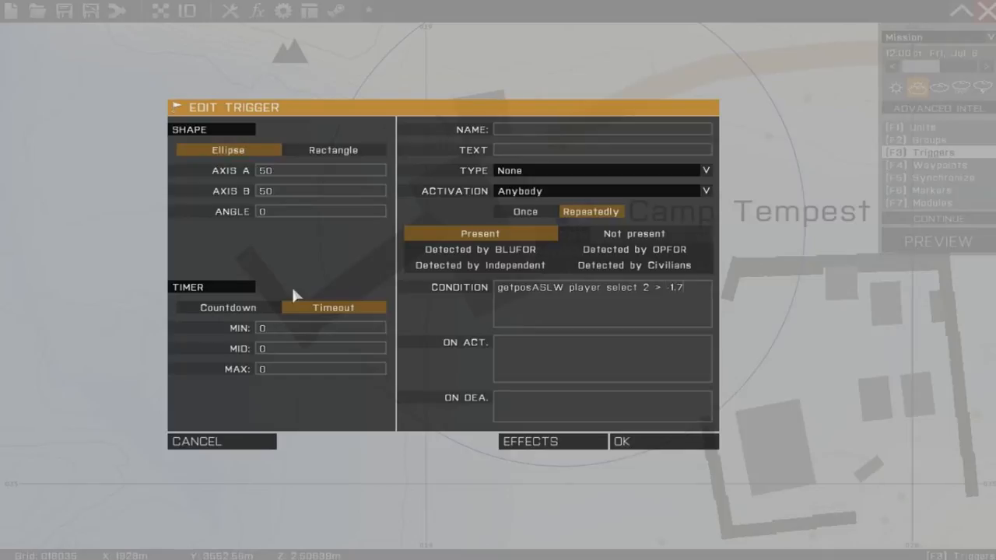
type("2")
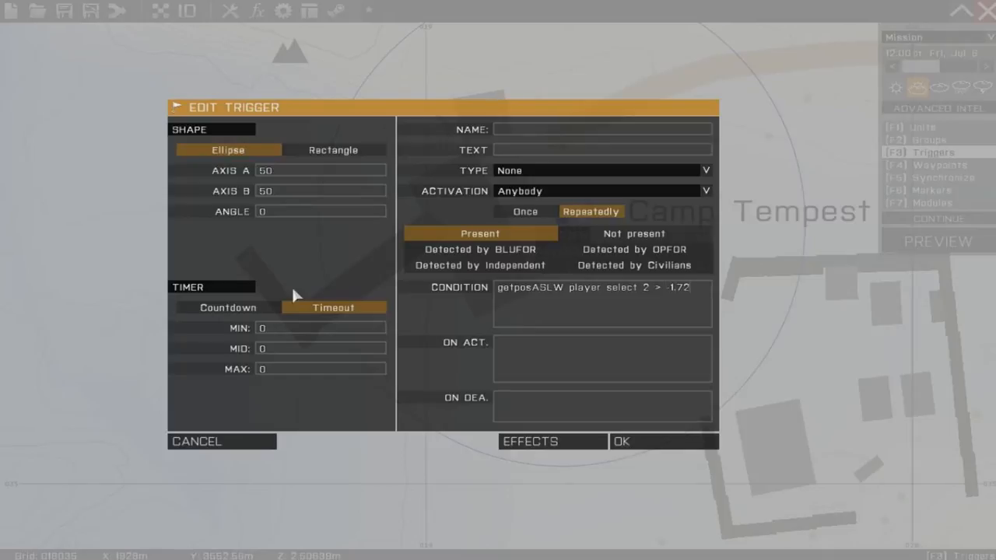
mouse_move(584, 357)
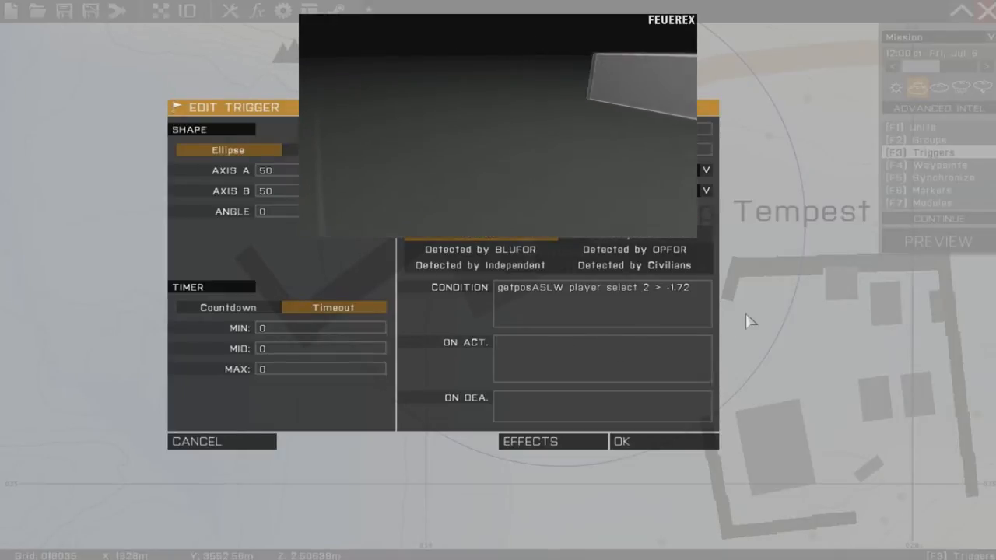
Make the trigger's On Act. hint "Player is above water".
type("hintsilent \"Pla")
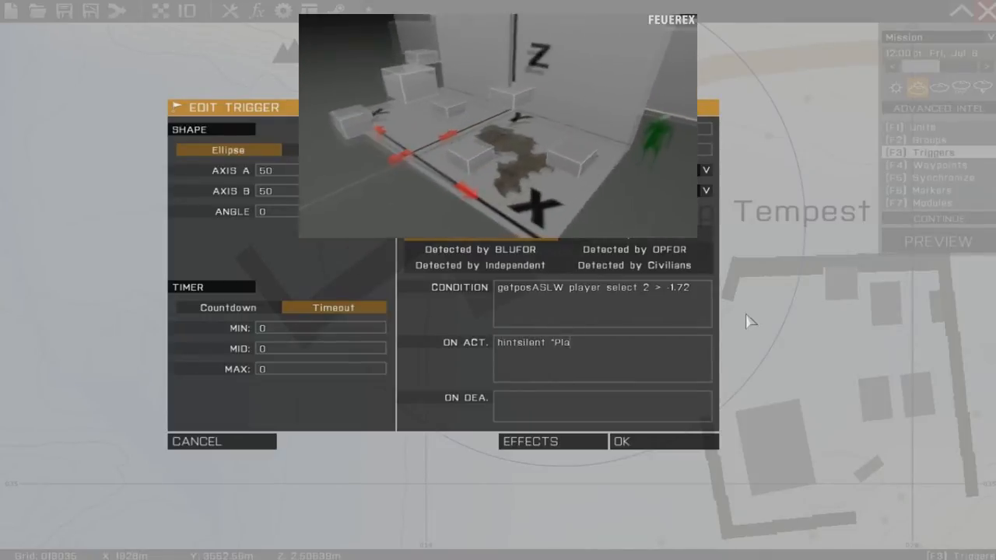
type("yer is")
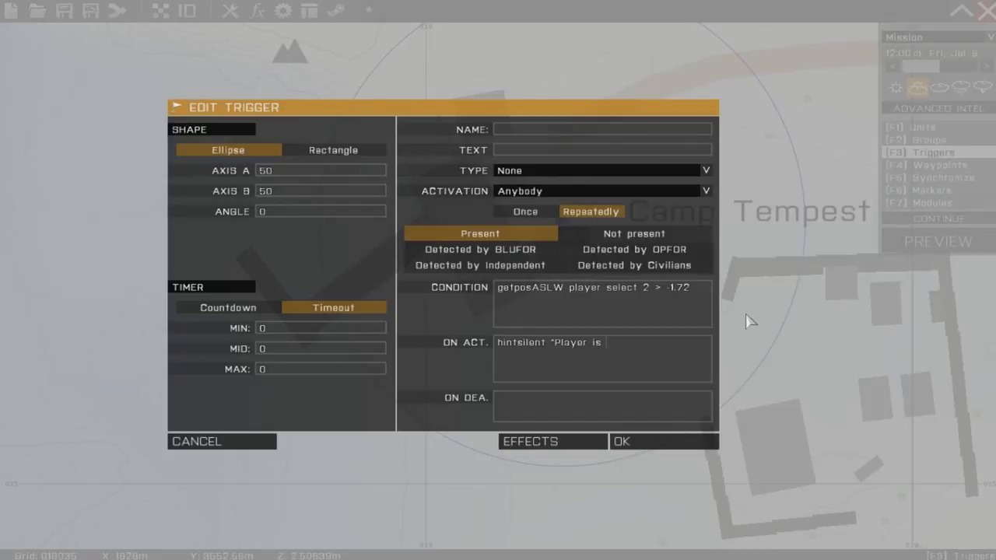
type("above water\"")
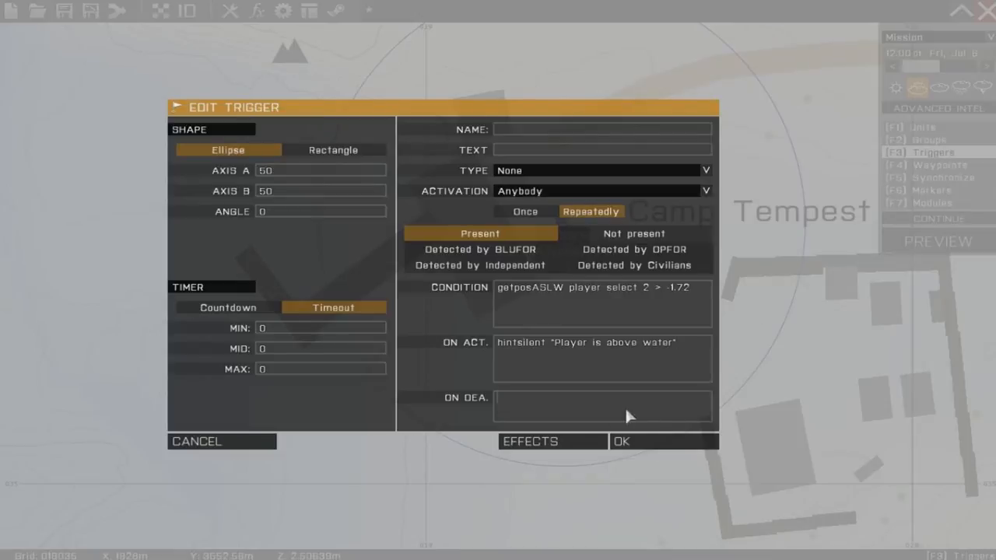
Make the trigger's On Dea. hint "Player is under water".
type("hintsilent \"Player")
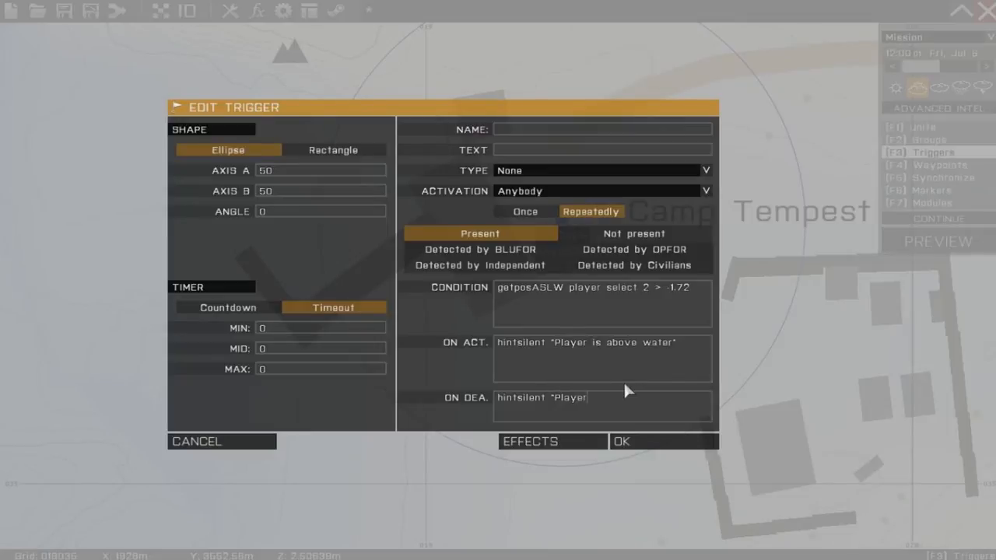
type("is unde")
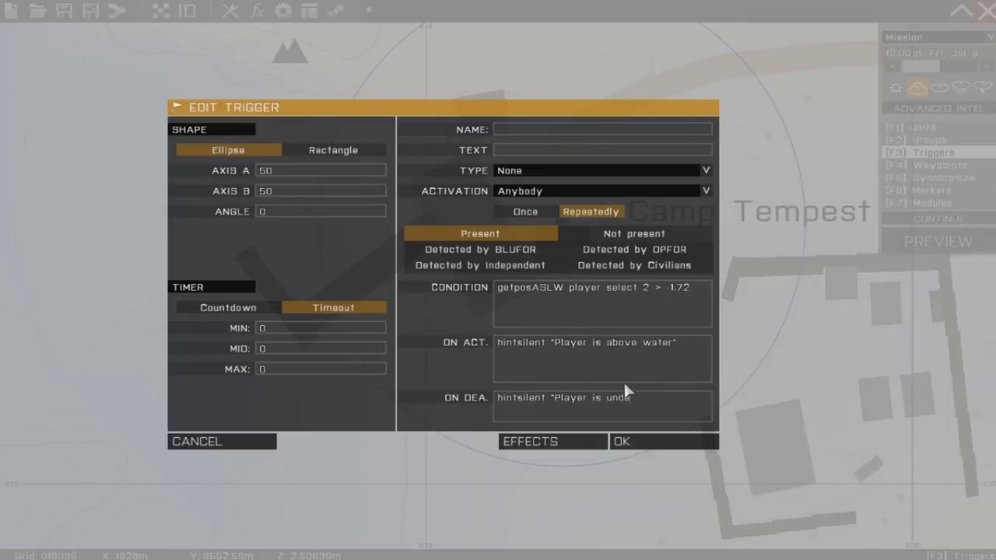
type("r water")
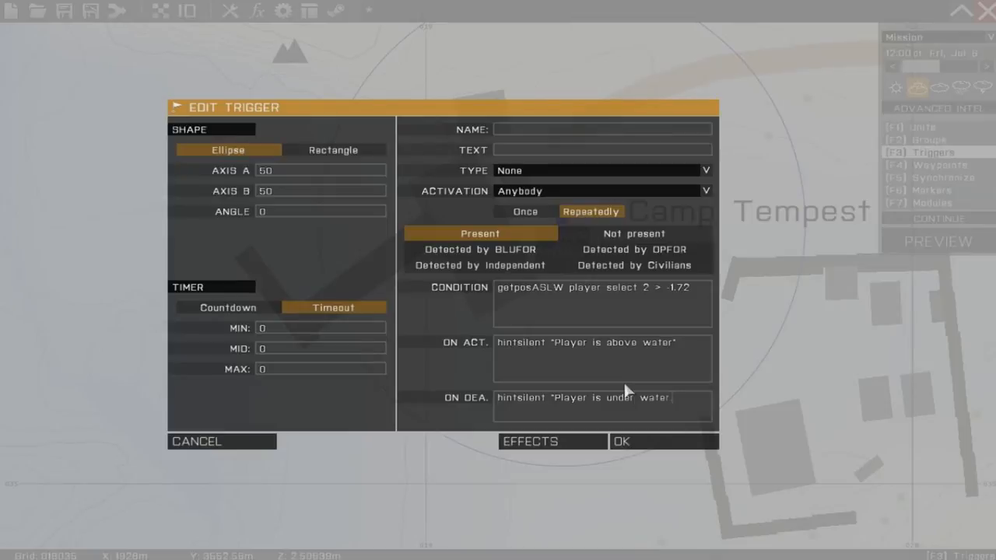
mouse_move(696, 343)
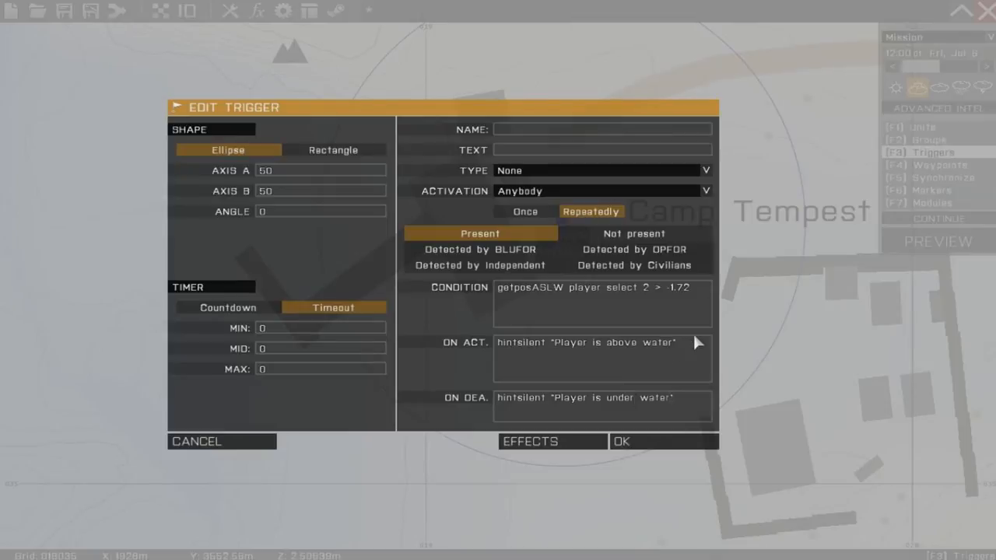
mouse_move(714, 335)
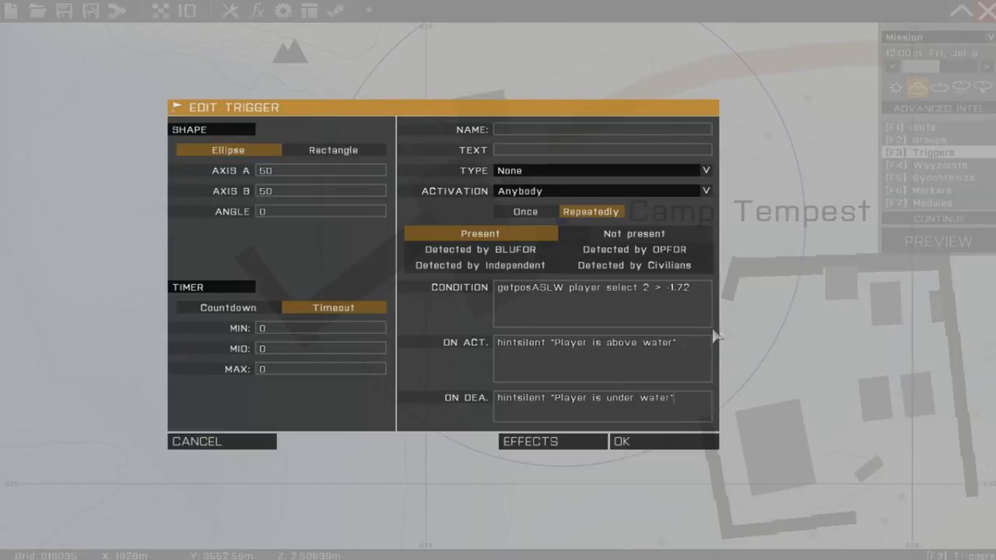
mouse_move(714, 366)
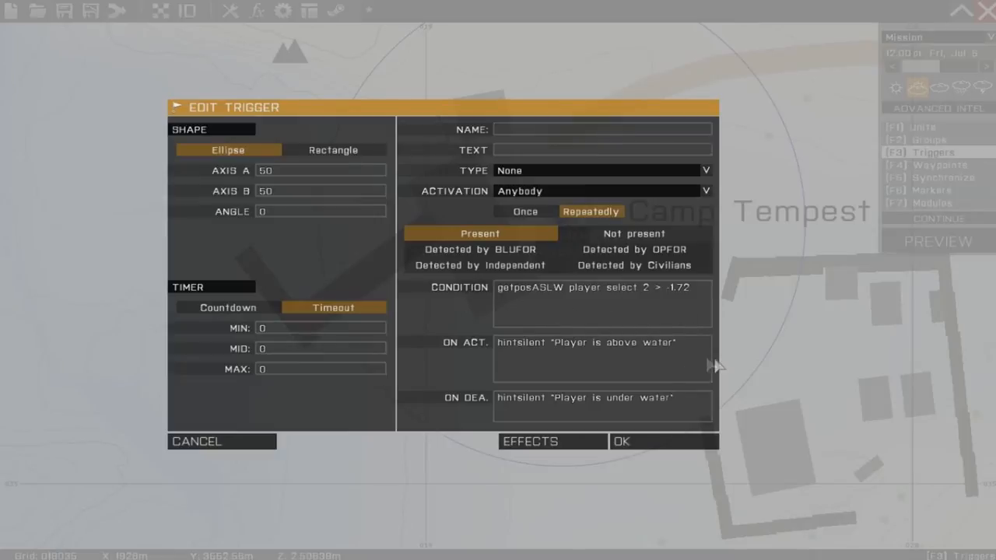
Confirm the trigger edits and preview the mission, diving underwater to check the hints.
left_click(622, 441)
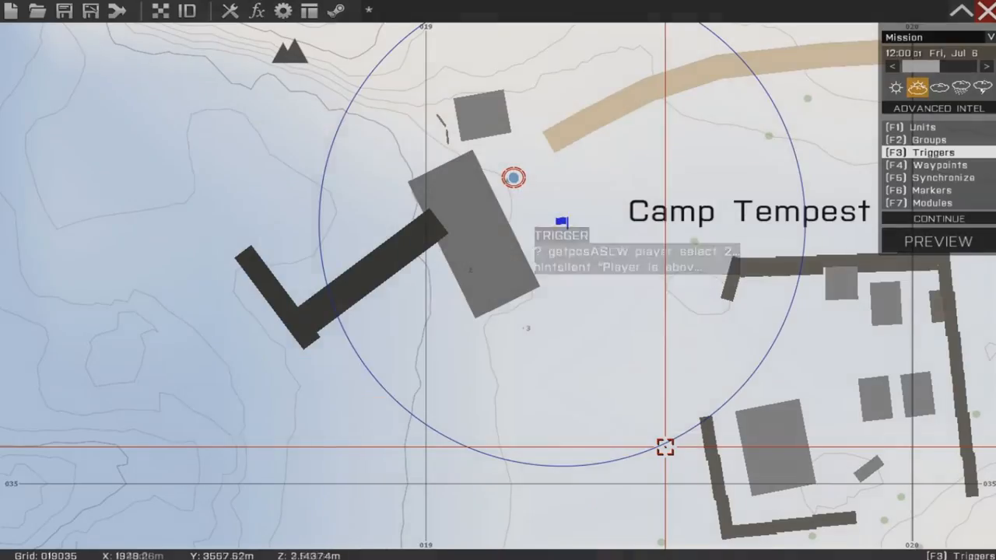
mouse_move(902, 245)
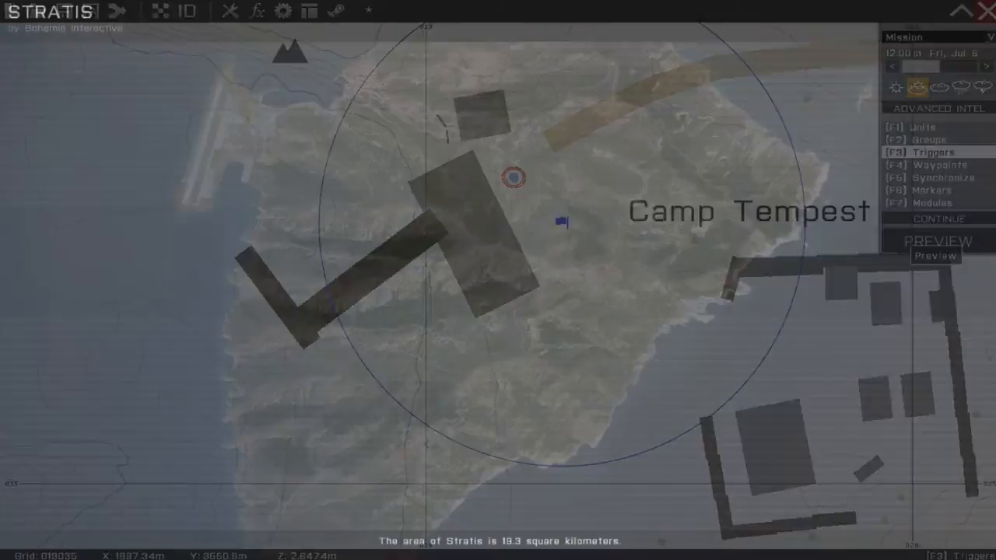
left_click(939, 241)
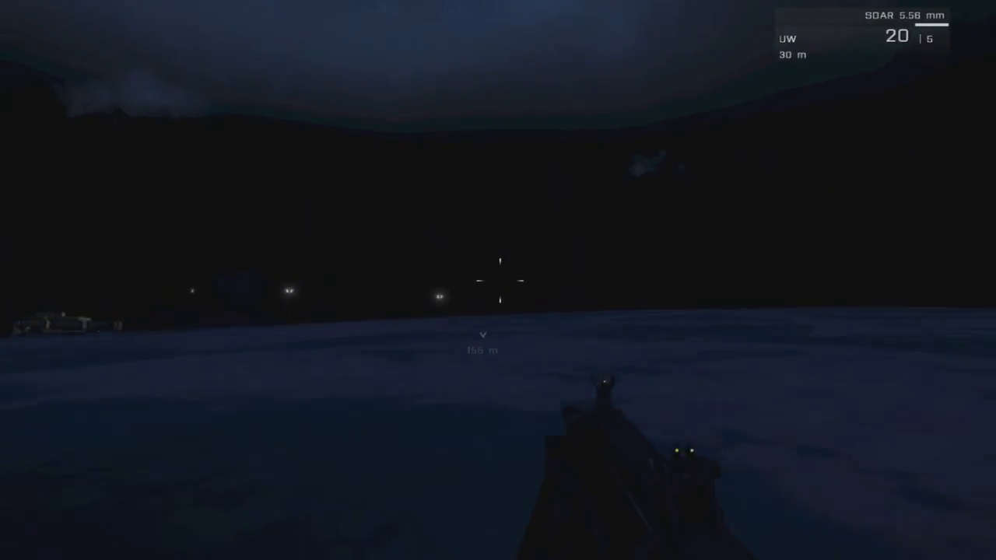
left_click(498, 280)
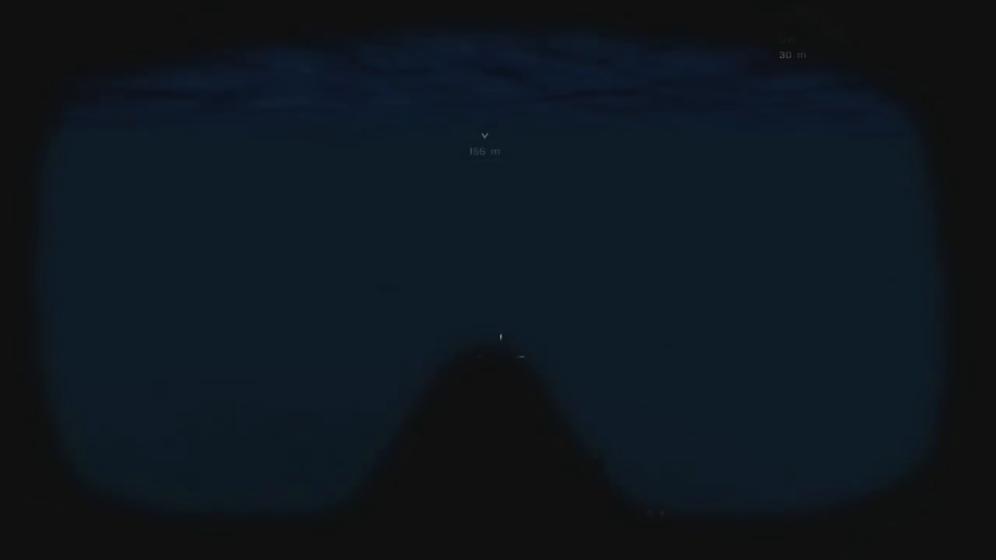